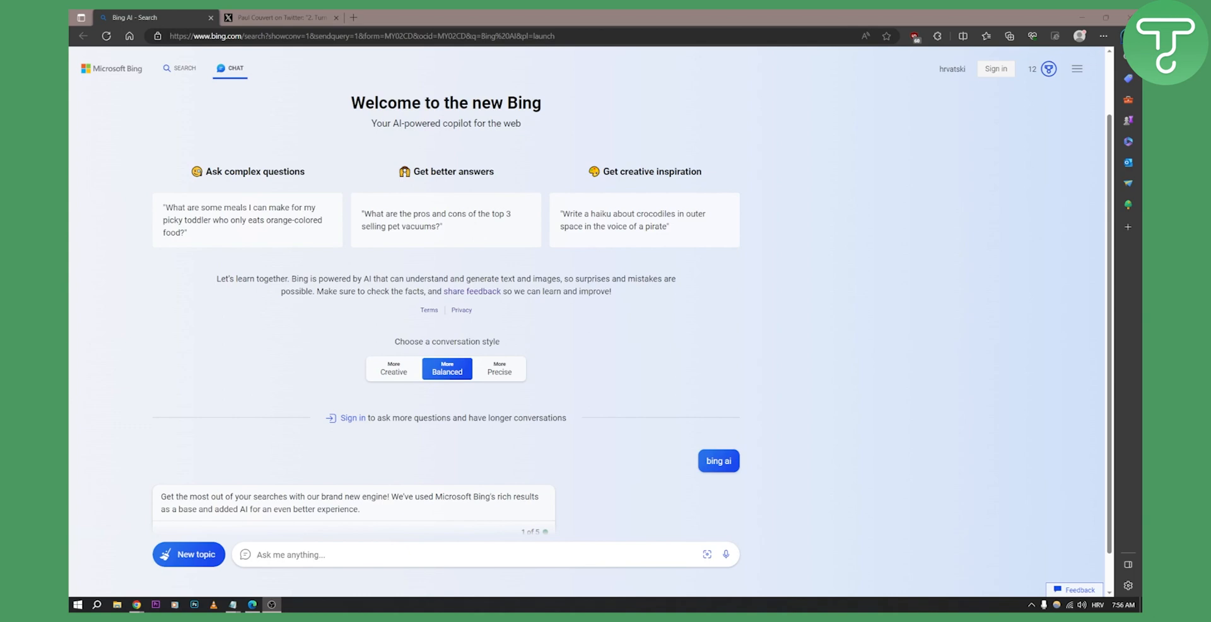
{"action": "mouse_move", "coordinate": [794, 273]}
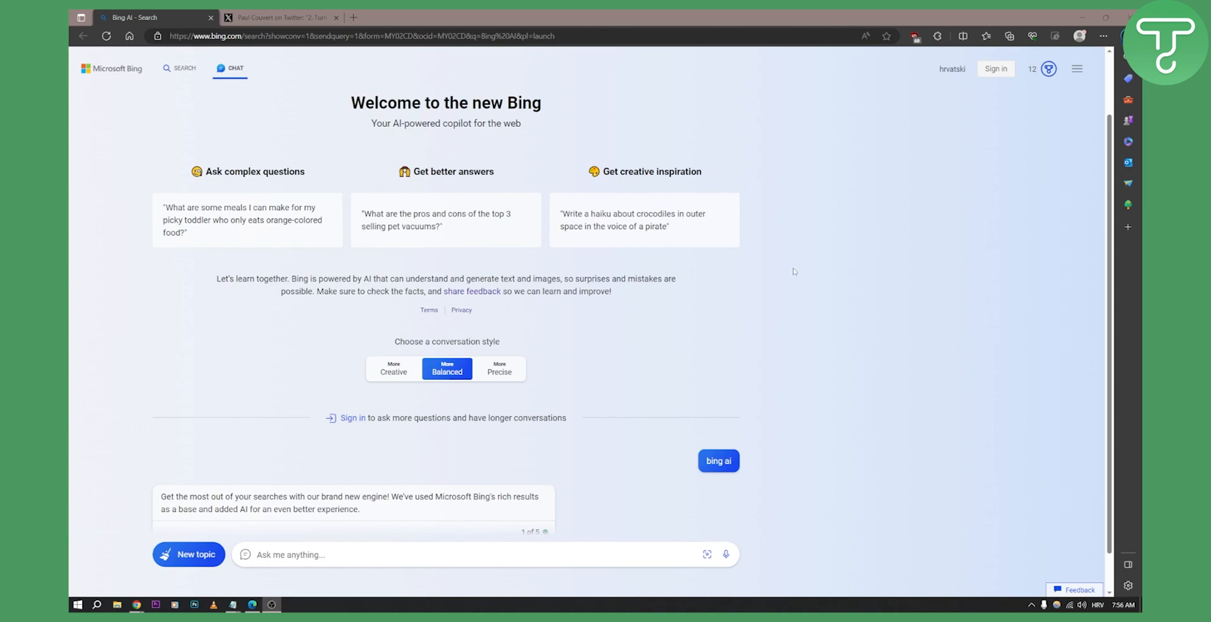
{"action": "mouse_move", "coordinate": [107, 109]}
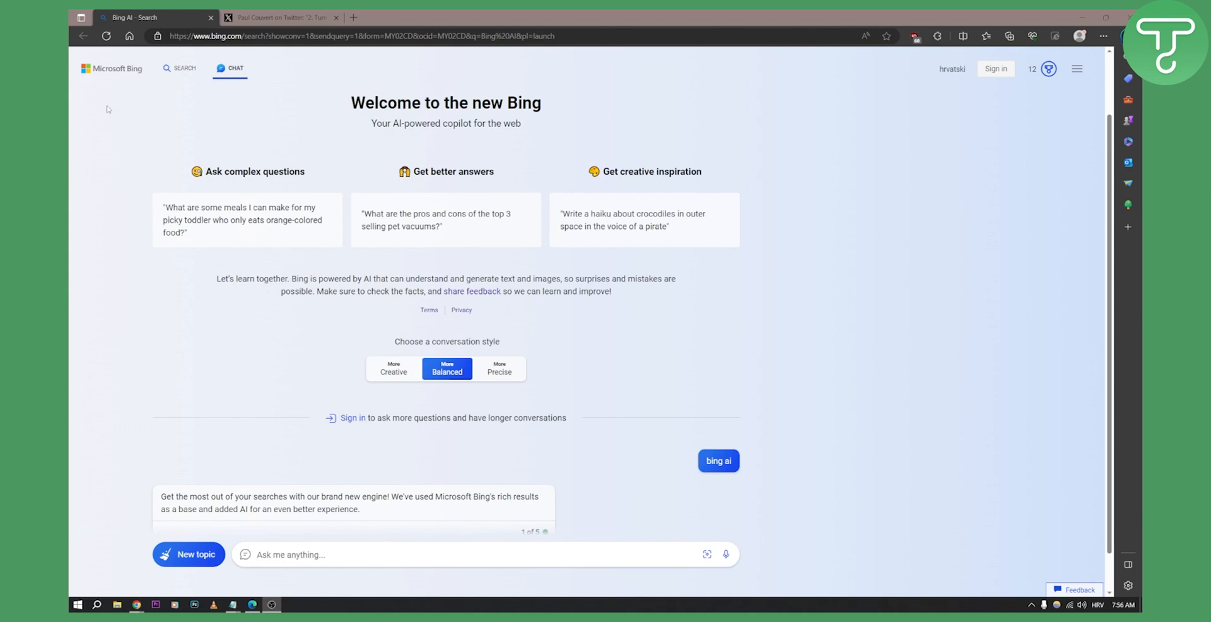
{"action": "mouse_move", "coordinate": [242, 88]}
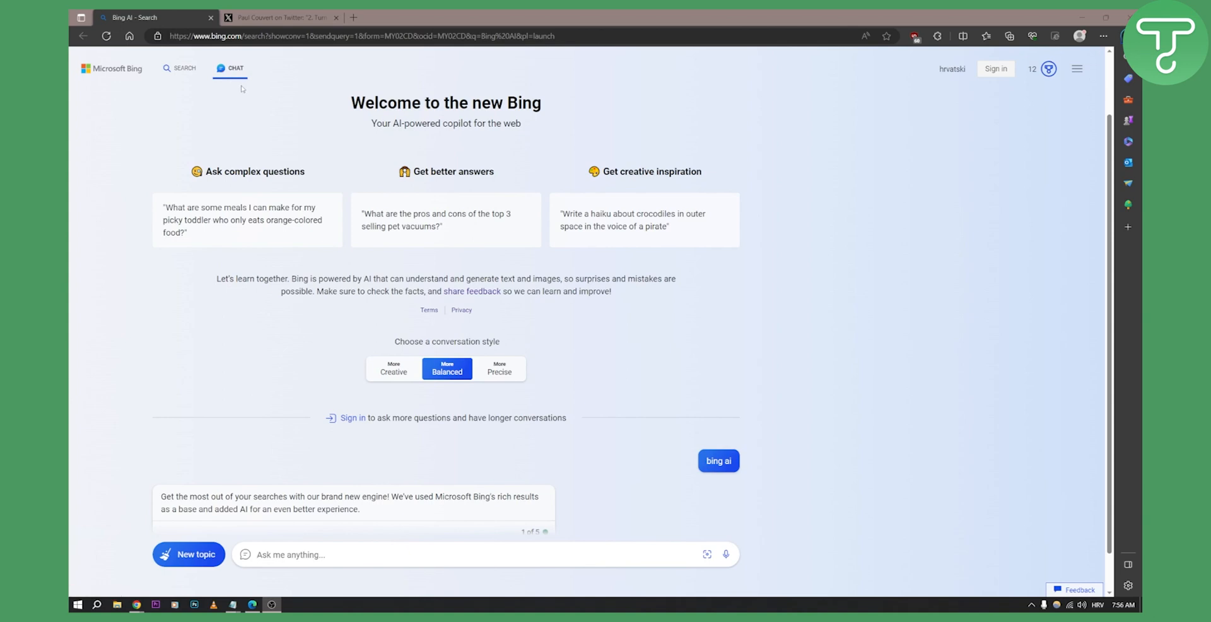
{"action": "mouse_move", "coordinate": [993, 129]}
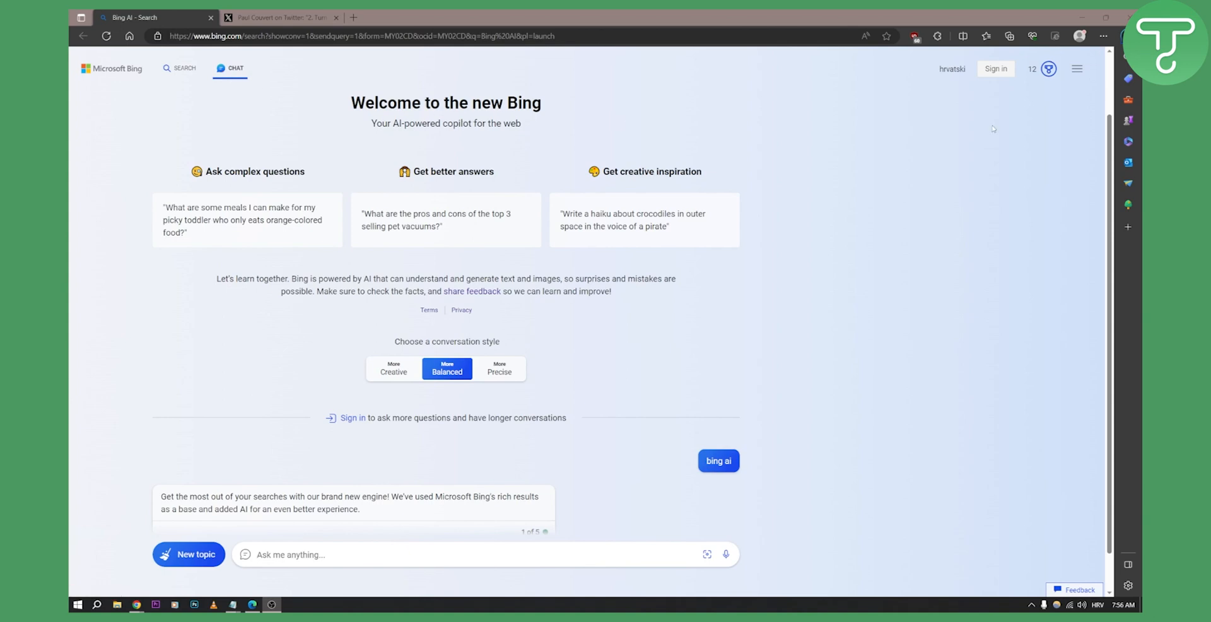
{"action": "mouse_move", "coordinate": [899, 172]}
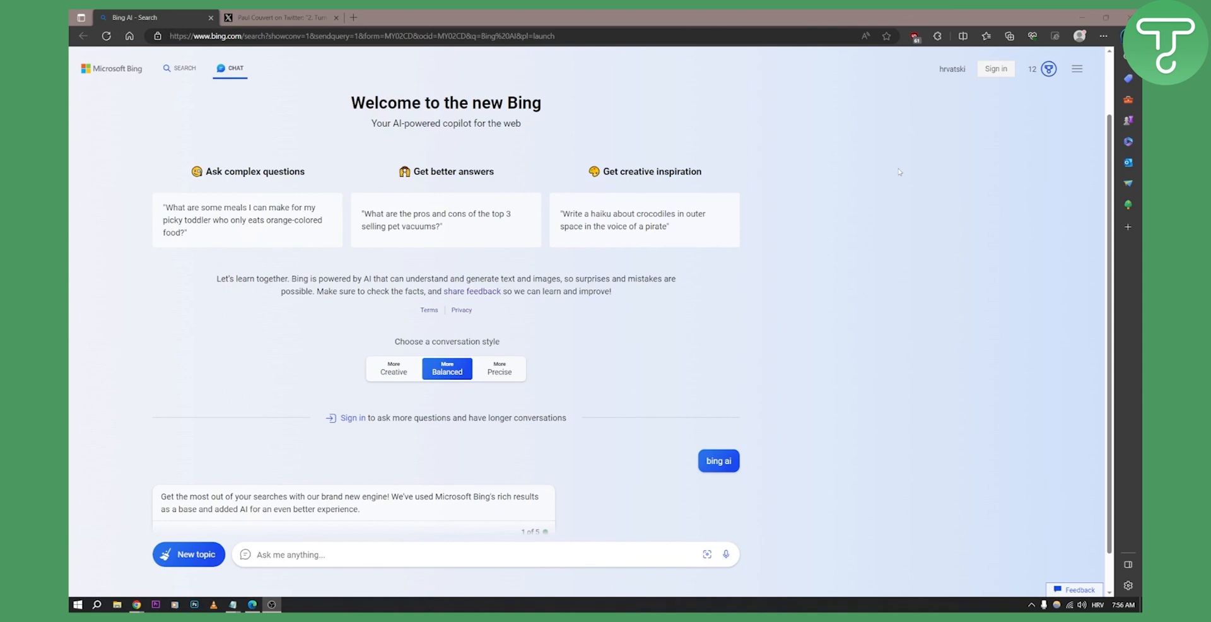
{"action": "mouse_move", "coordinate": [772, 253]}
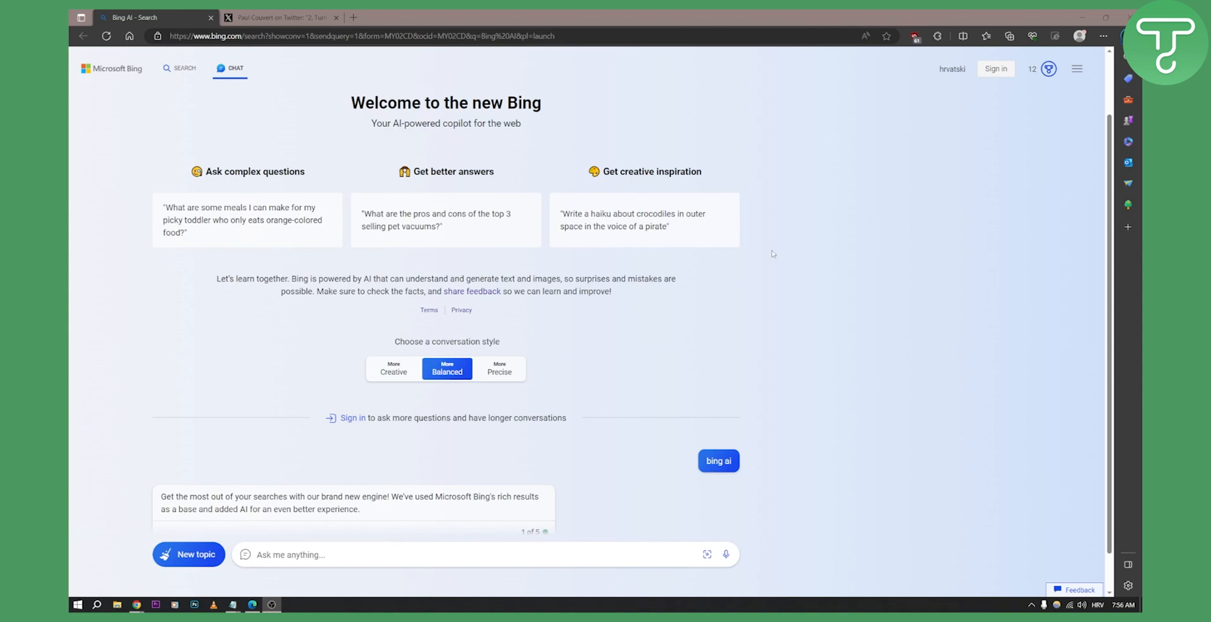
Upload the red ExpressVPN tutorial thumbnail from this device into the message box
{"action": "scroll", "scroll_direction": "down", "scroll_amount": 3}
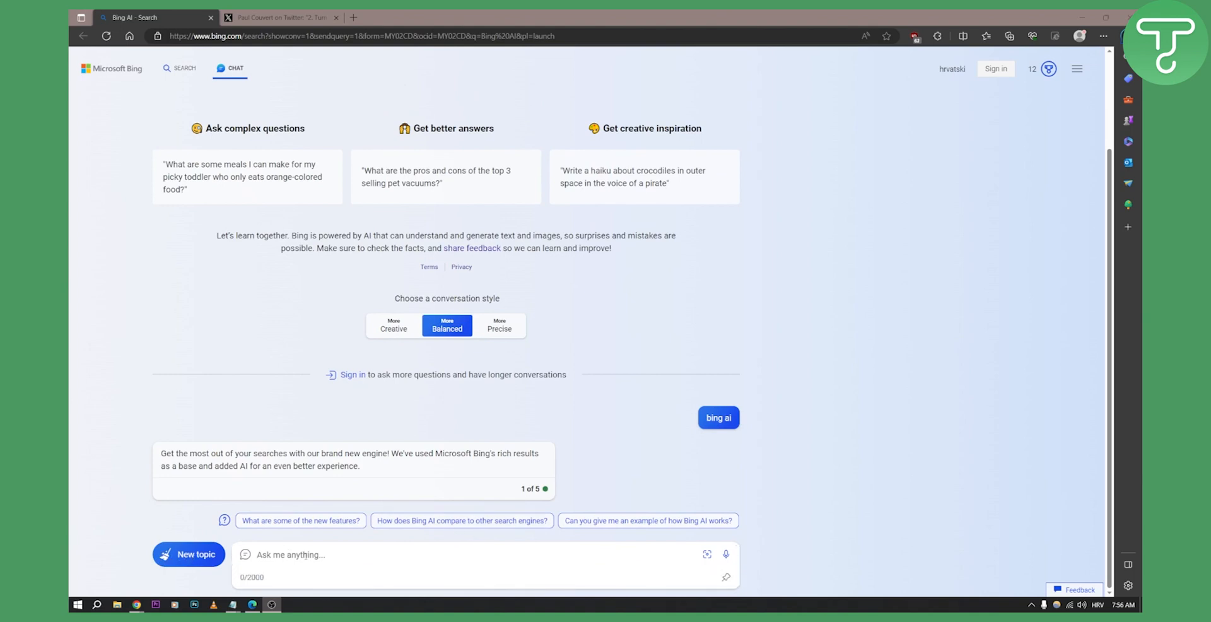
{"action": "mouse_move", "coordinate": [707, 555]}
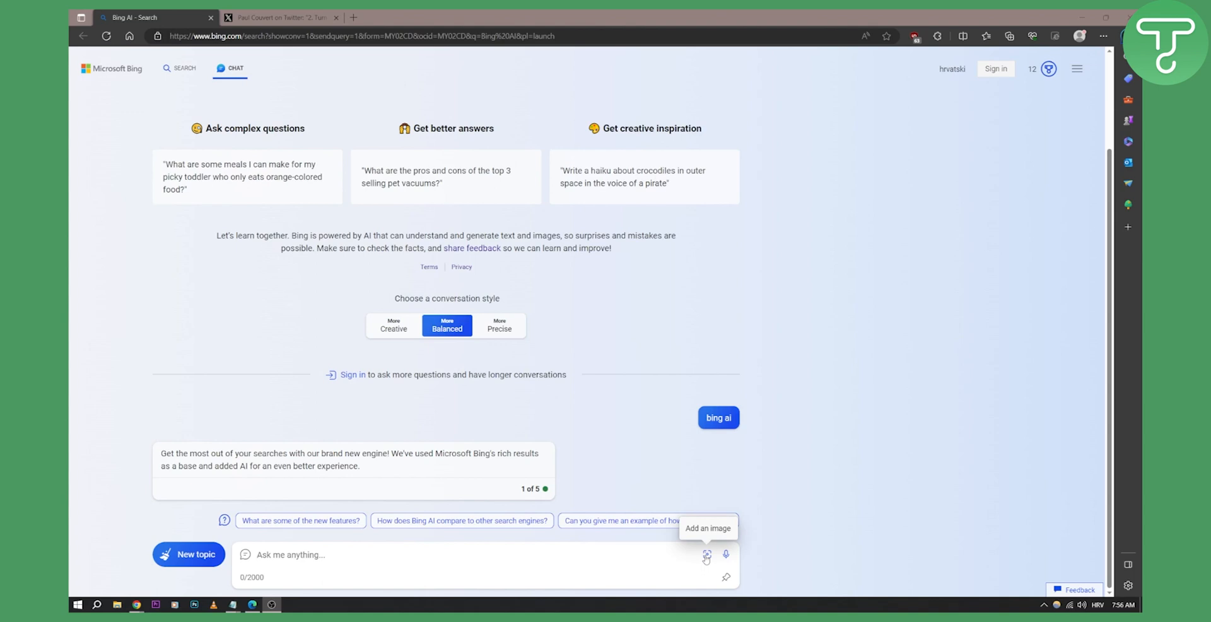
{"action": "left_click", "coordinate": [706, 555]}
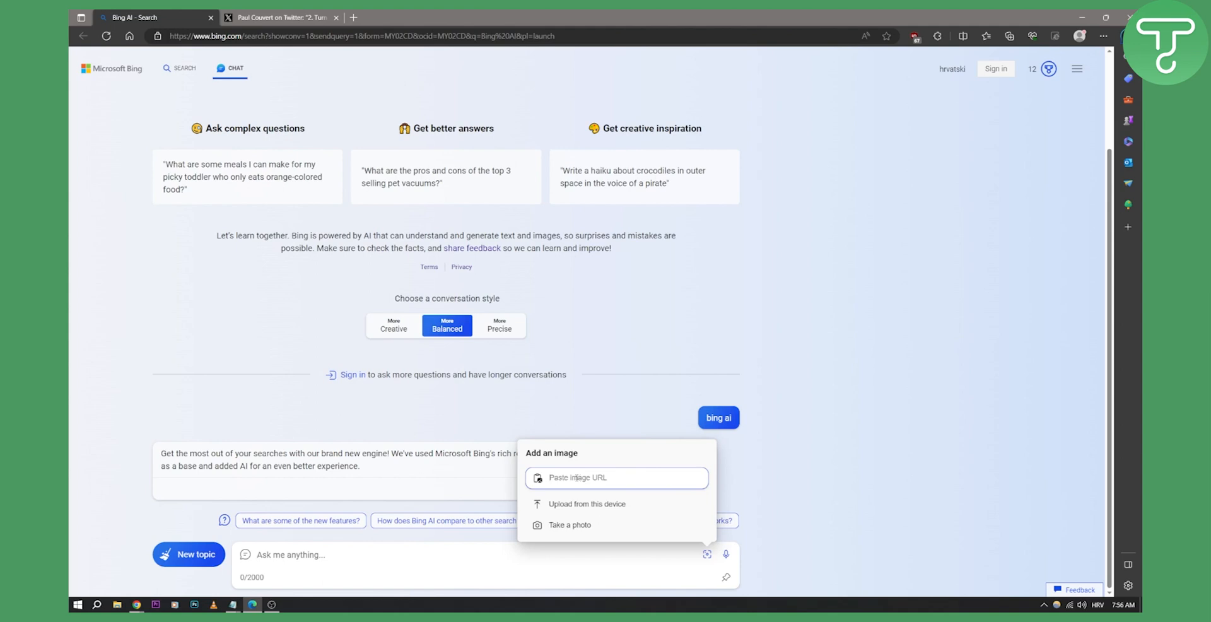
{"action": "mouse_move", "coordinate": [587, 504]}
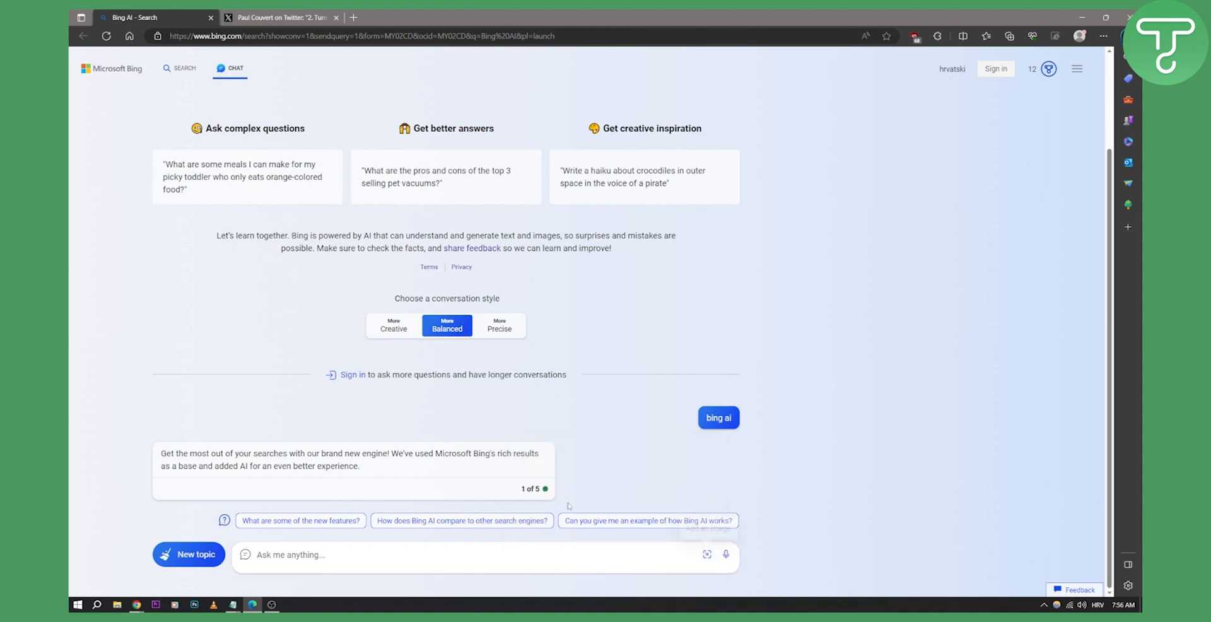
{"action": "left_click", "coordinate": [706, 554]}
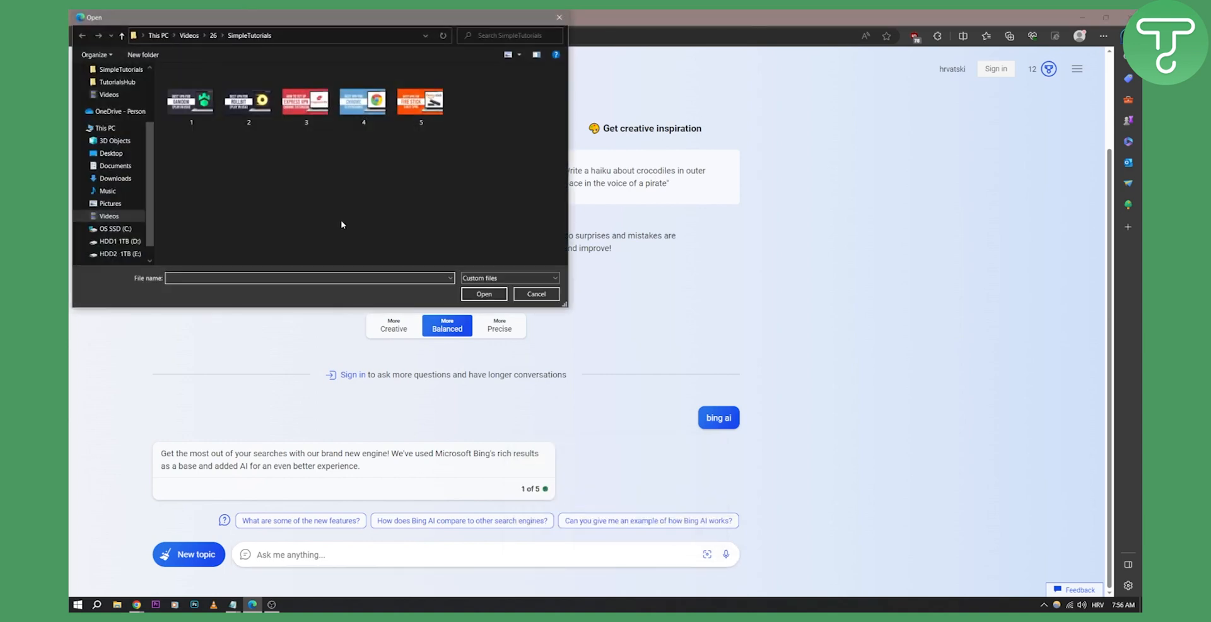
{"action": "mouse_move", "coordinate": [300, 198]}
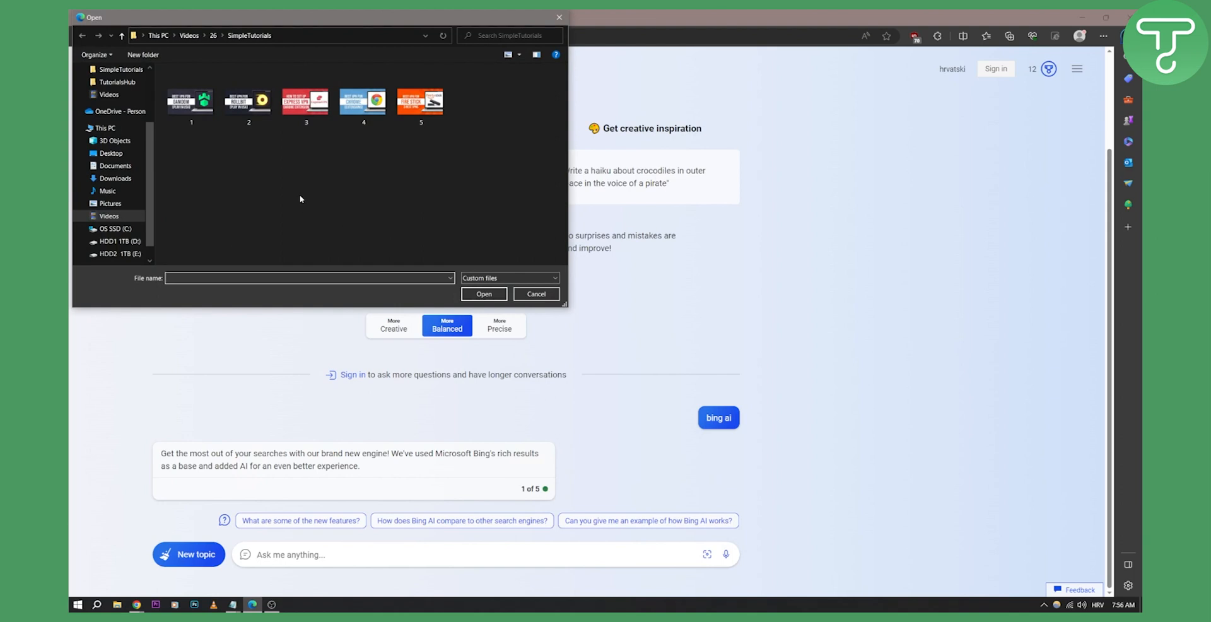
{"action": "mouse_move", "coordinate": [305, 101]}
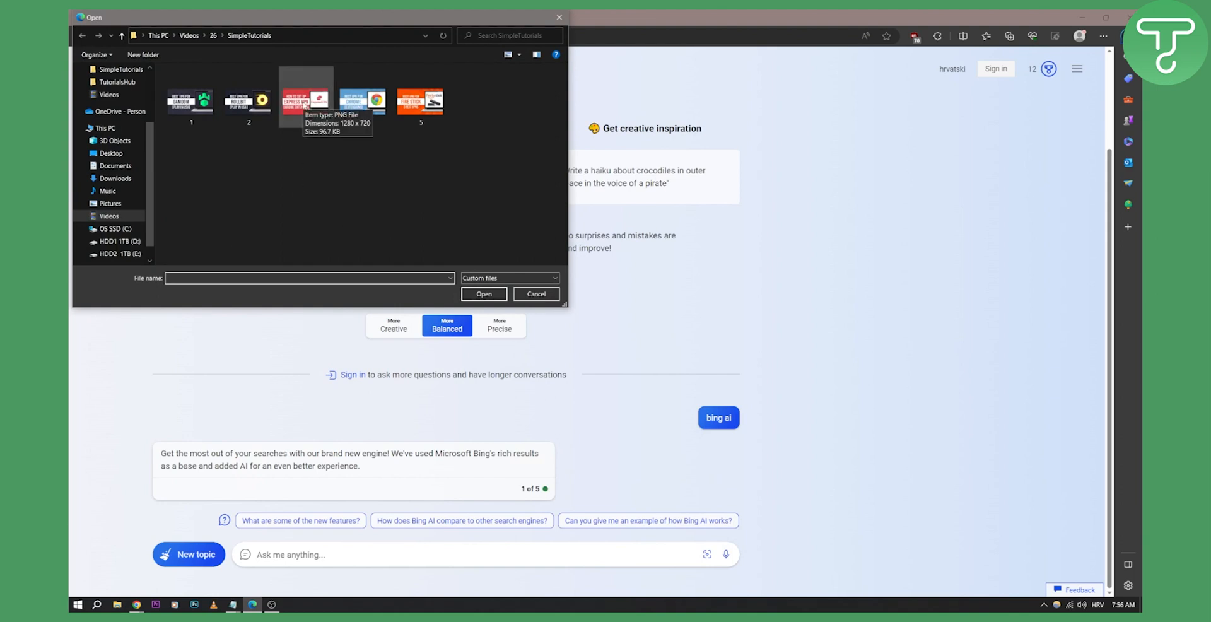
{"action": "left_click", "coordinate": [483, 294]}
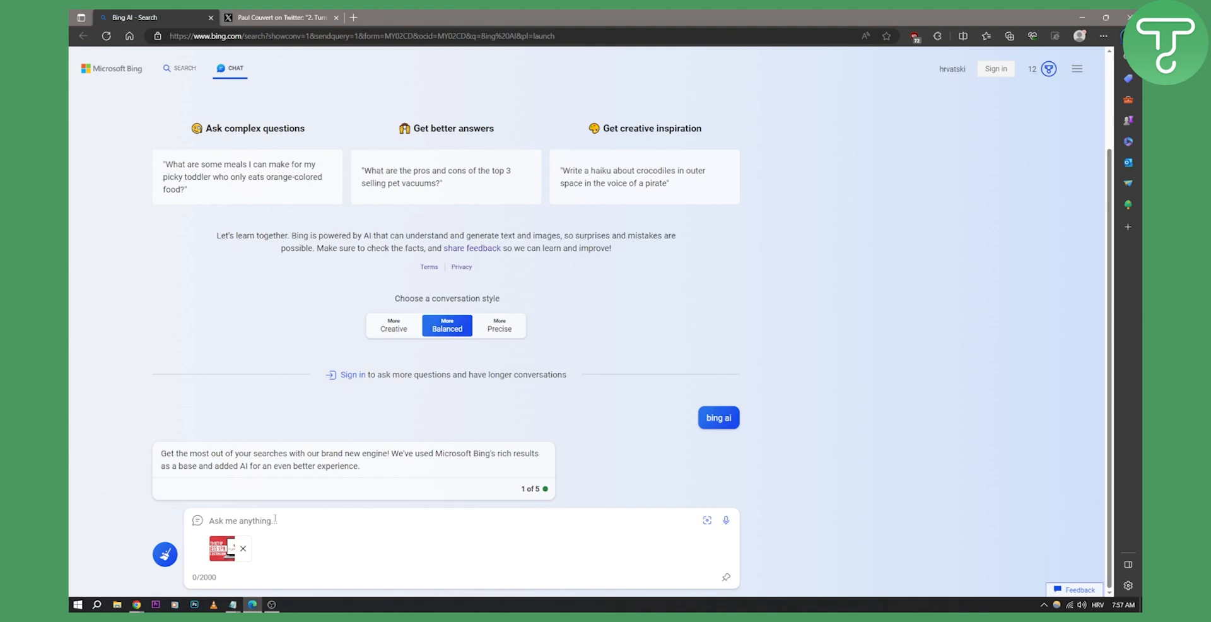
Ask "Can you describe what's on the image?" alongside the attached thumbnail
{"action": "type", "text": "Can you describe"}
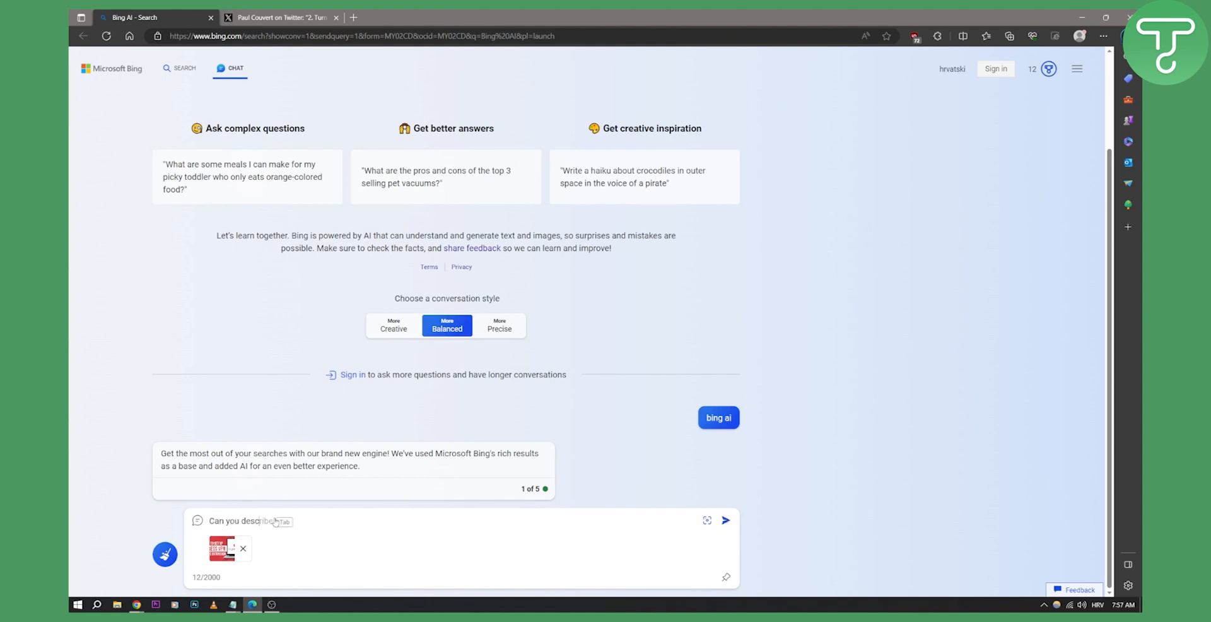
{"action": "type", "text": "what's on the"}
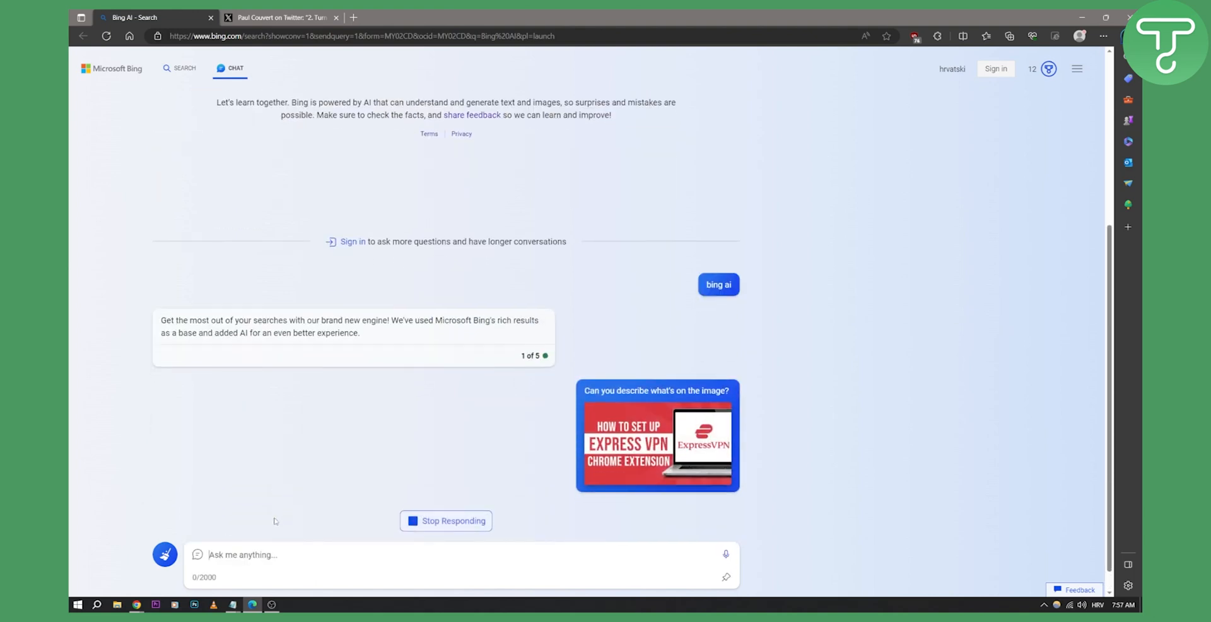
Scroll down to follow Bing's reply describing the ExpressVPN Chrome Extension setup tutorial
{"action": "scroll", "scroll_direction": "down", "scroll_amount": 3}
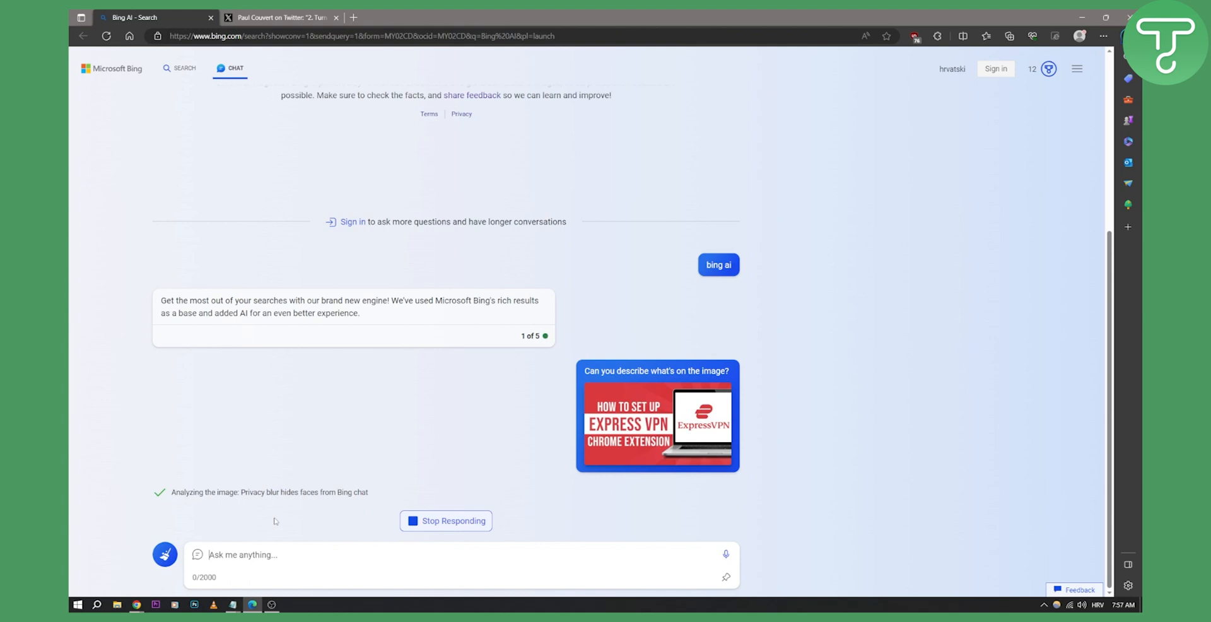
{"action": "scroll", "scroll_direction": "down", "scroll_amount": 3}
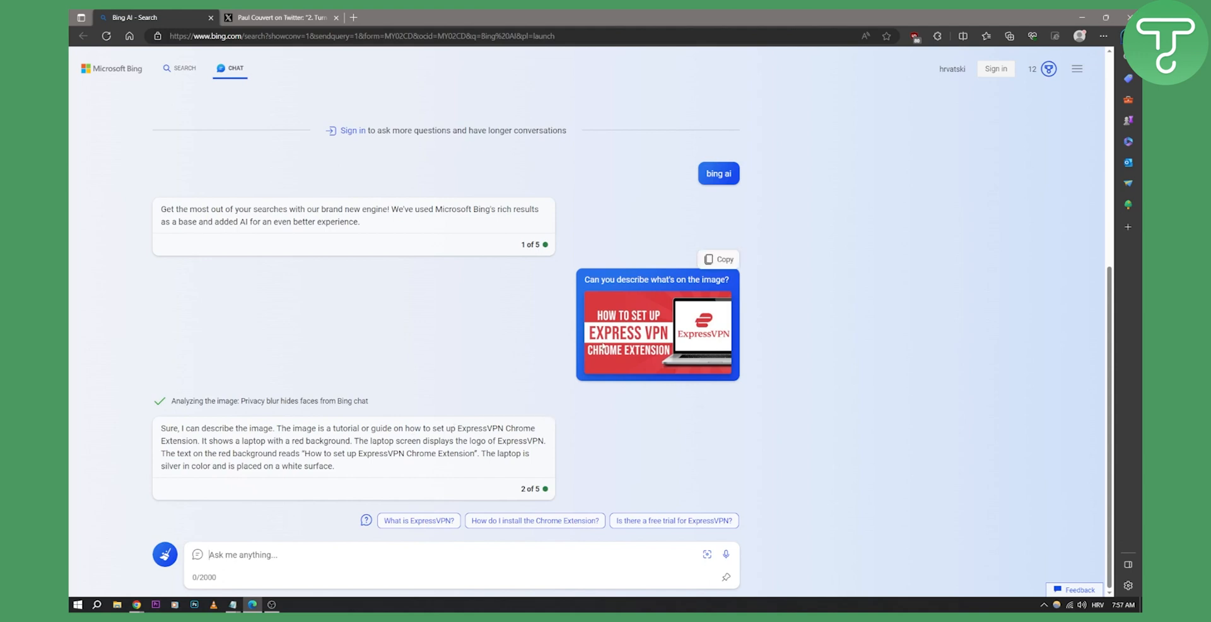
{"action": "mouse_move", "coordinate": [164, 553]}
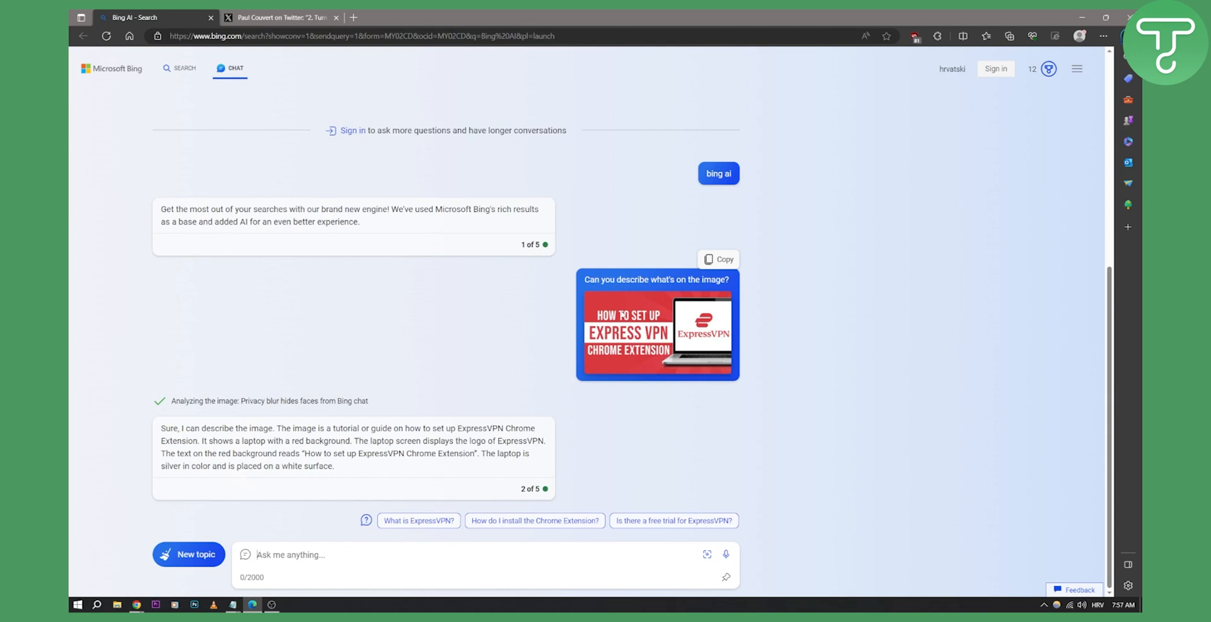
{"action": "mouse_move", "coordinate": [901, 419]}
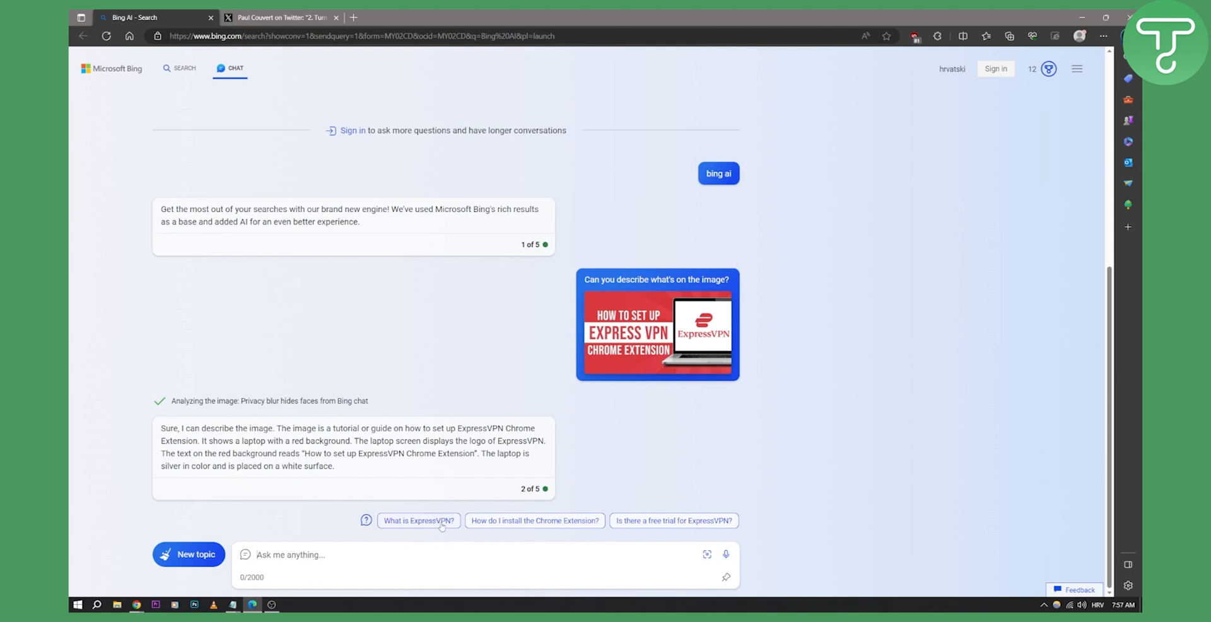
{"action": "mouse_move", "coordinate": [643, 526]}
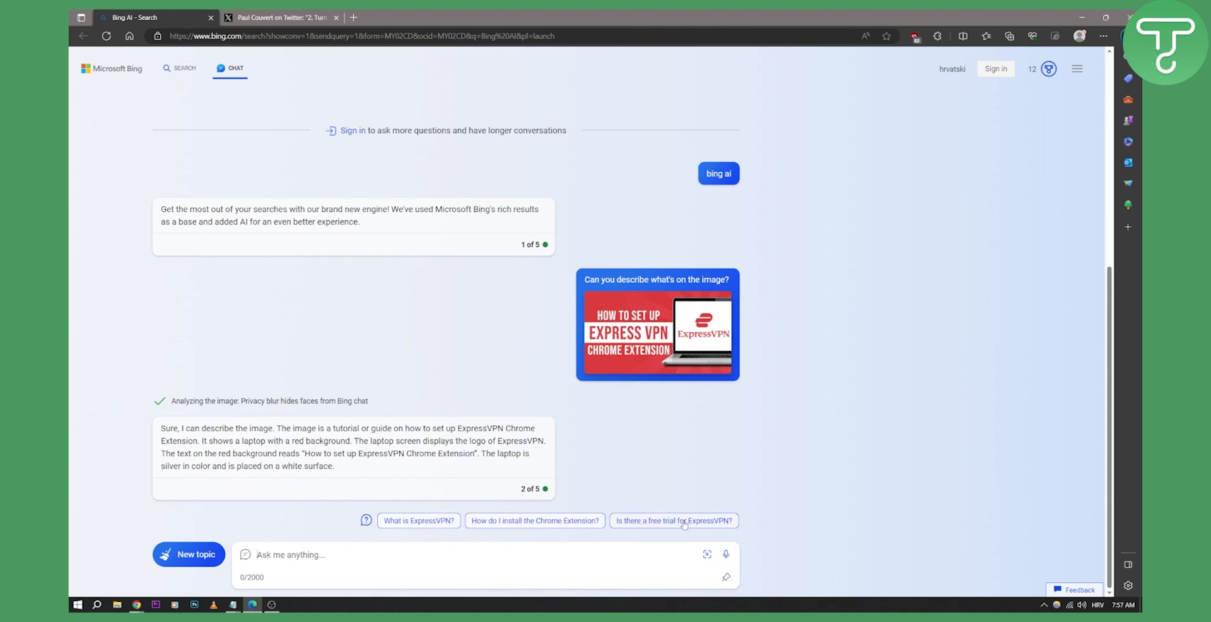
{"action": "mouse_move", "coordinate": [526, 531]}
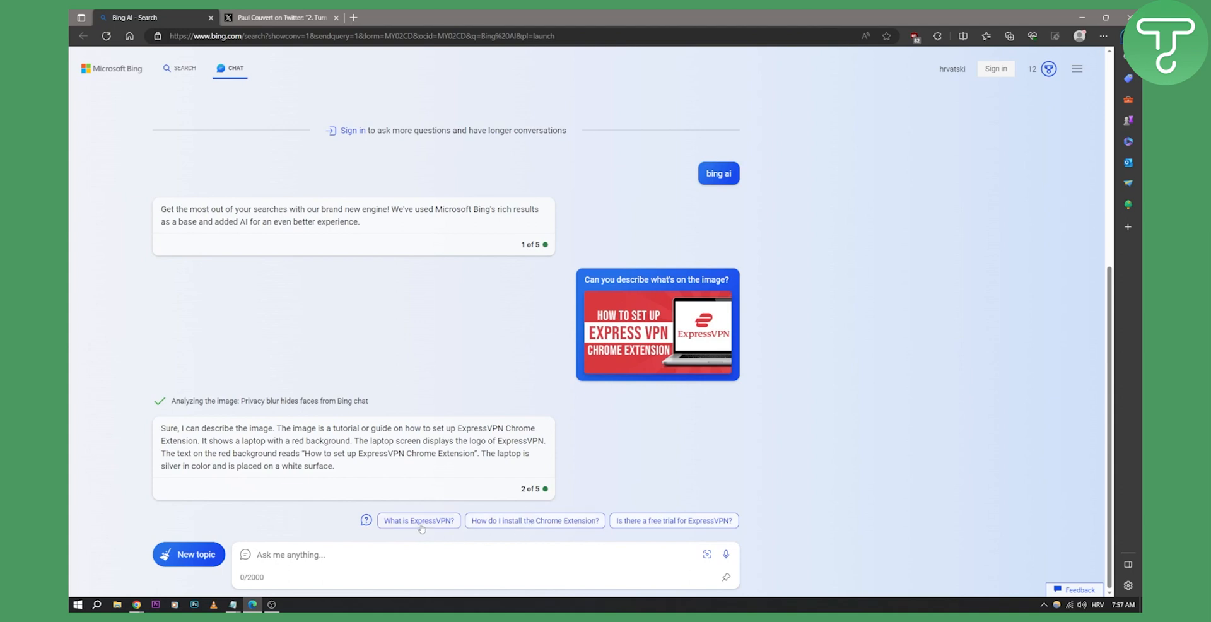
{"action": "mouse_move", "coordinate": [766, 499]}
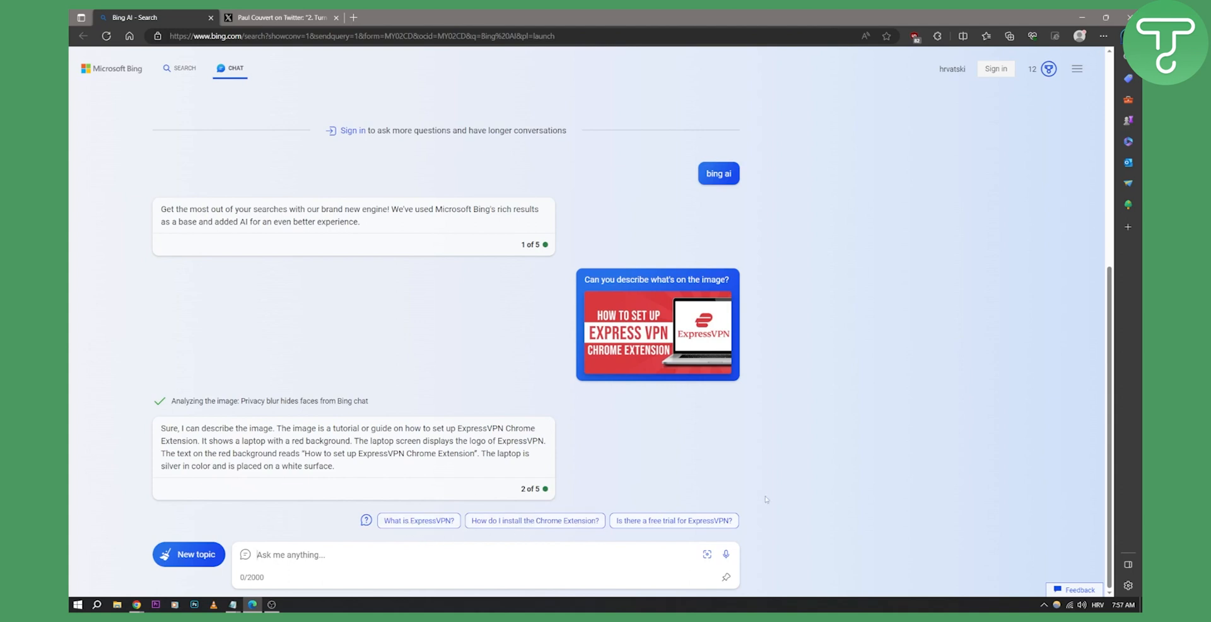
{"action": "mouse_move", "coordinate": [706, 555]}
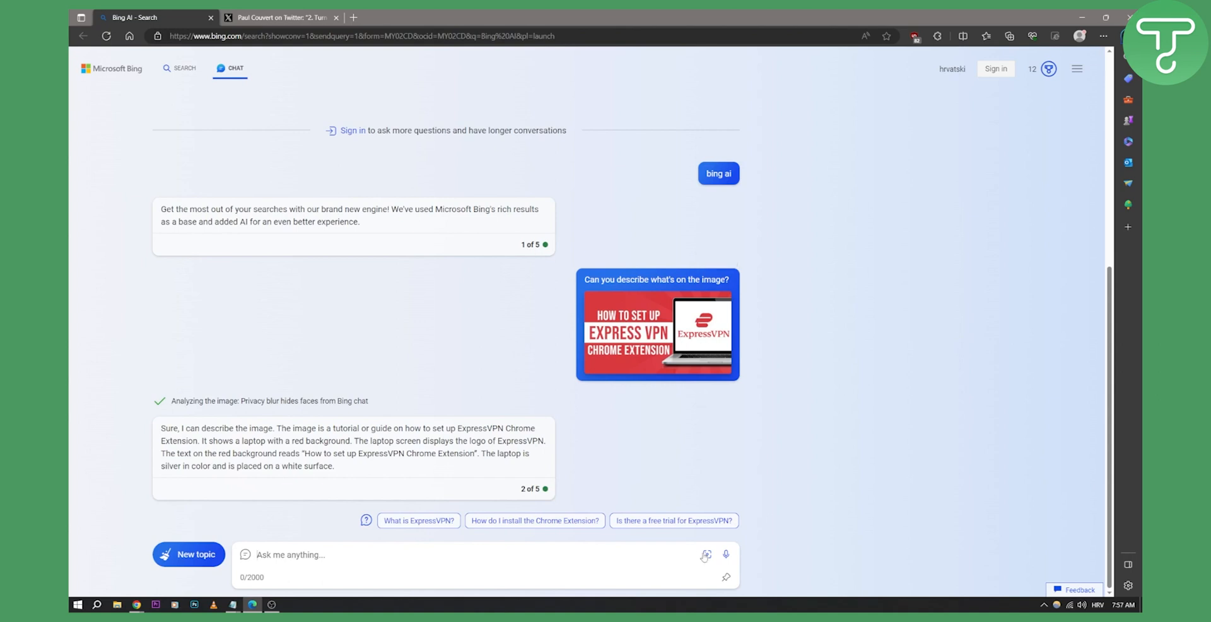
{"action": "mouse_move", "coordinate": [784, 458]}
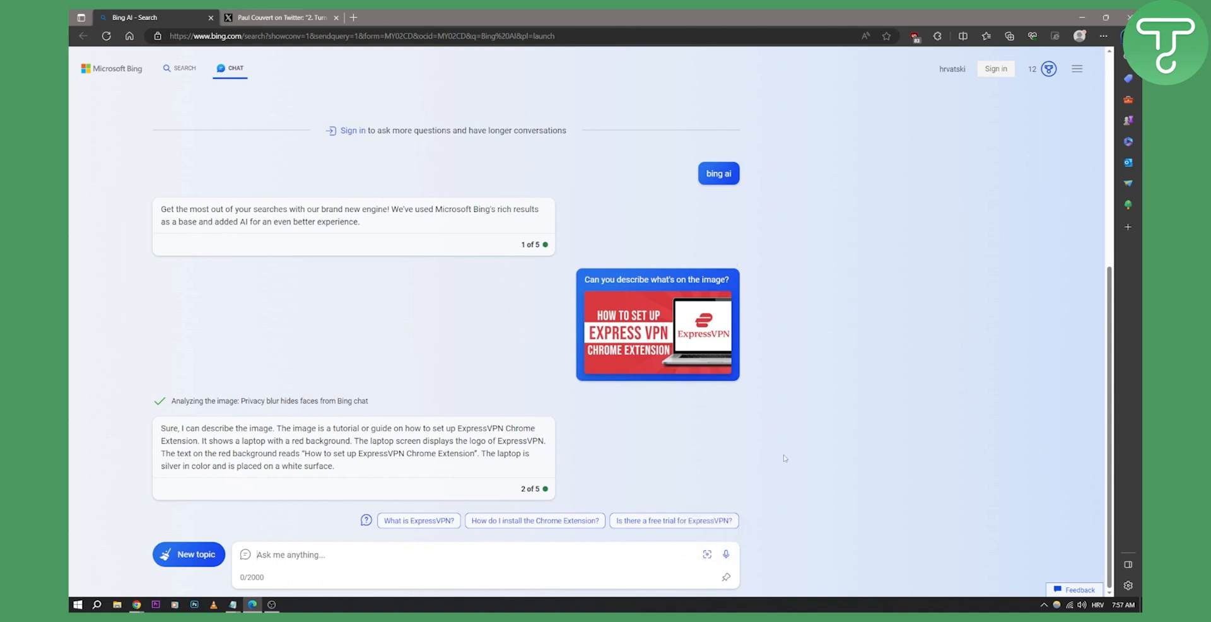